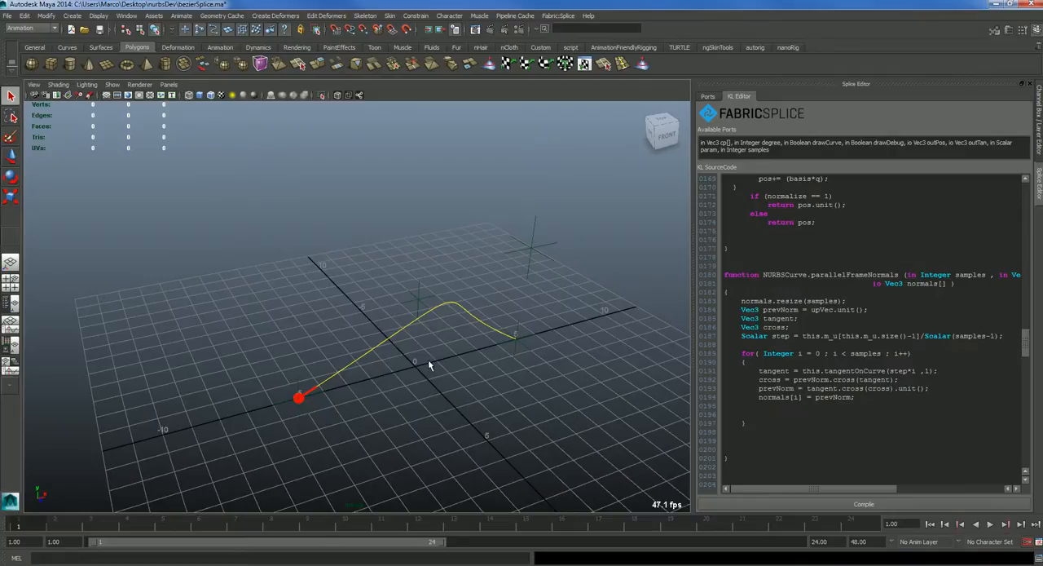
mouse_move(436, 359)
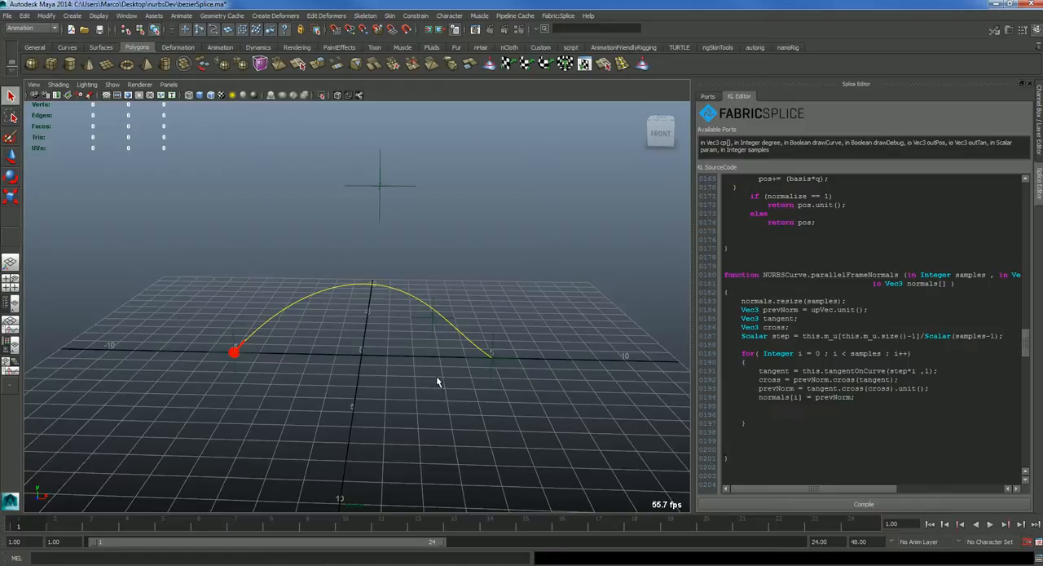
mouse_move(665, 269)
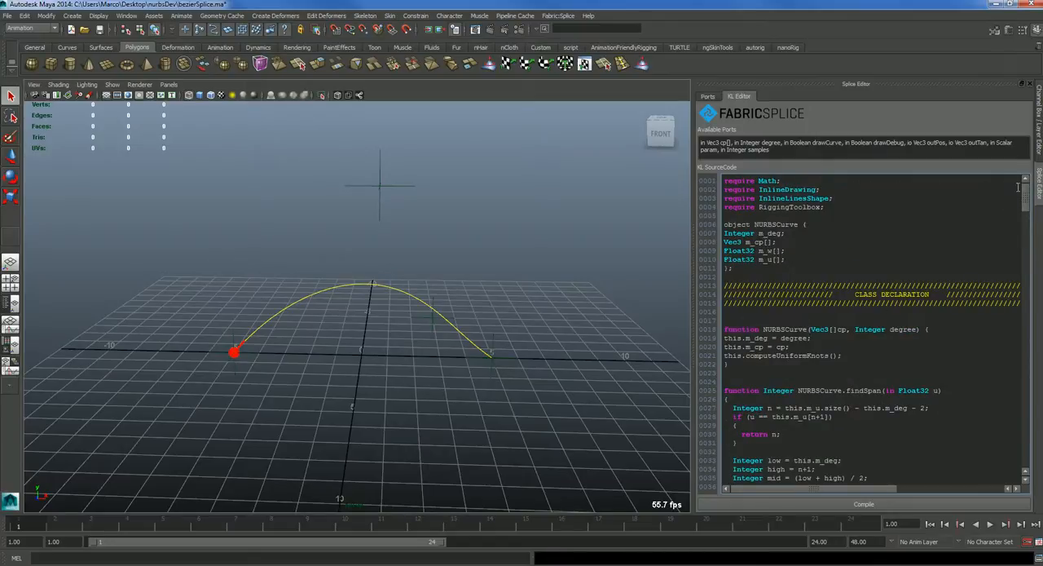
Disable Draw Debug on the bezierCurve node so the red debug point disappears
scroll(down, 3)
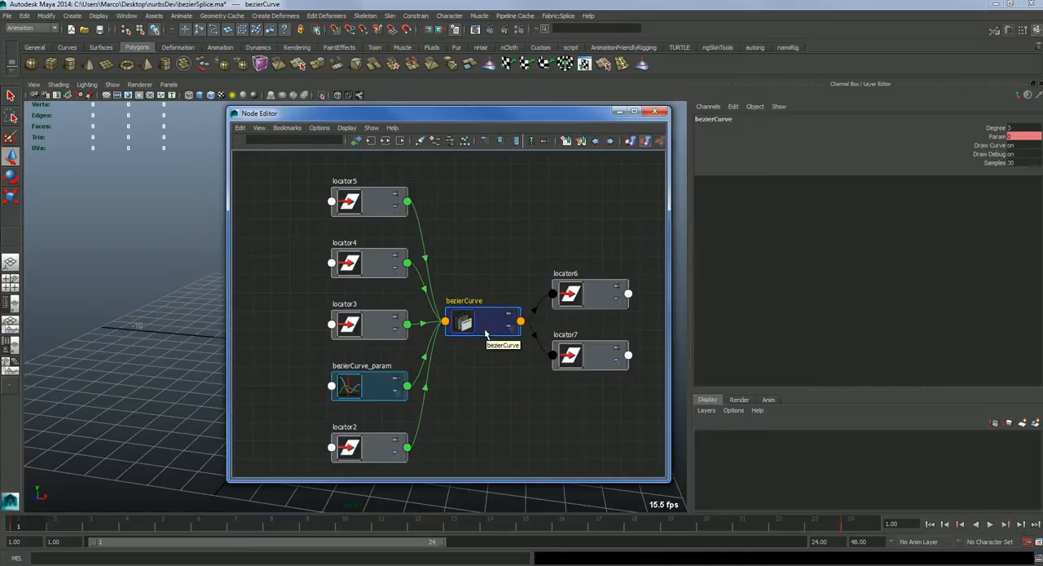
double_click(483, 323)
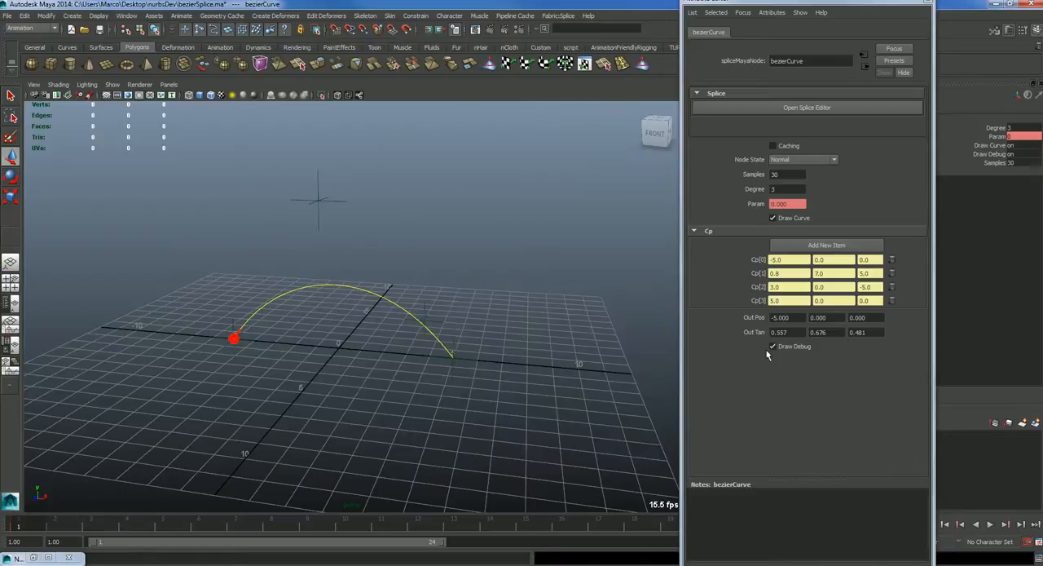
click(772, 345)
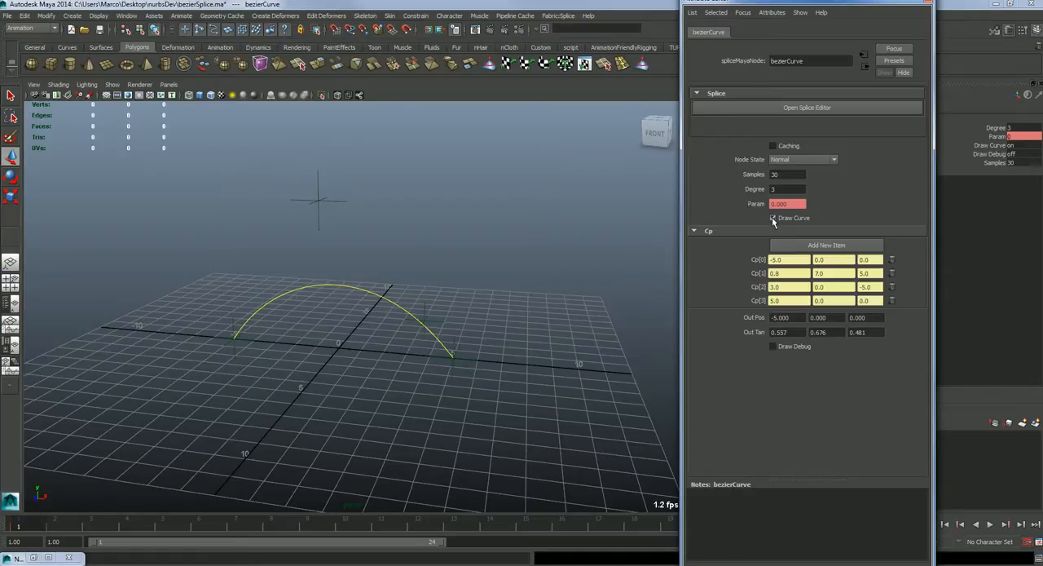
Review the remaining splice settings and close the Attribute Editor
click(772, 218)
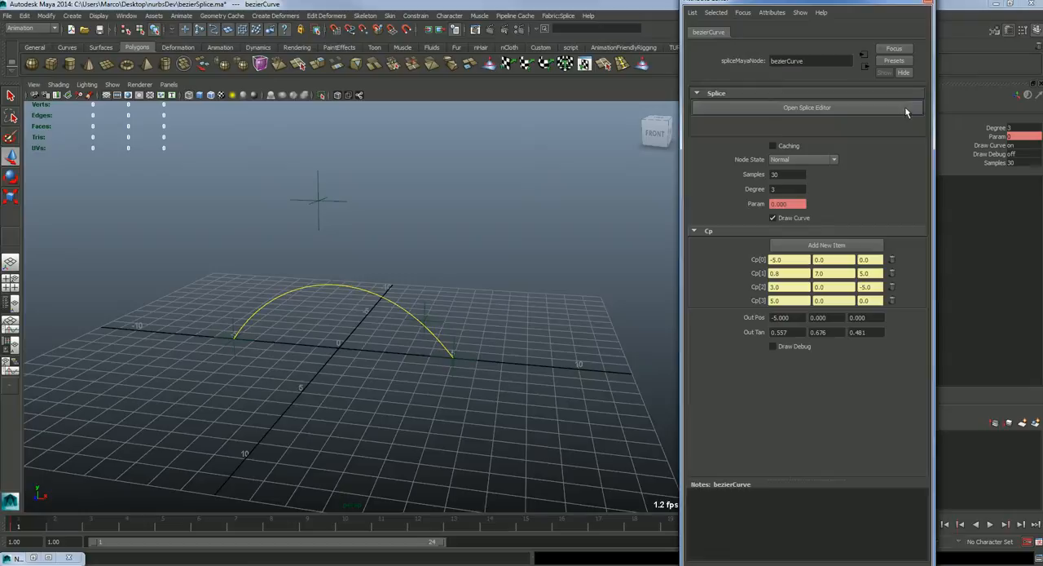
mouse_move(926, 16)
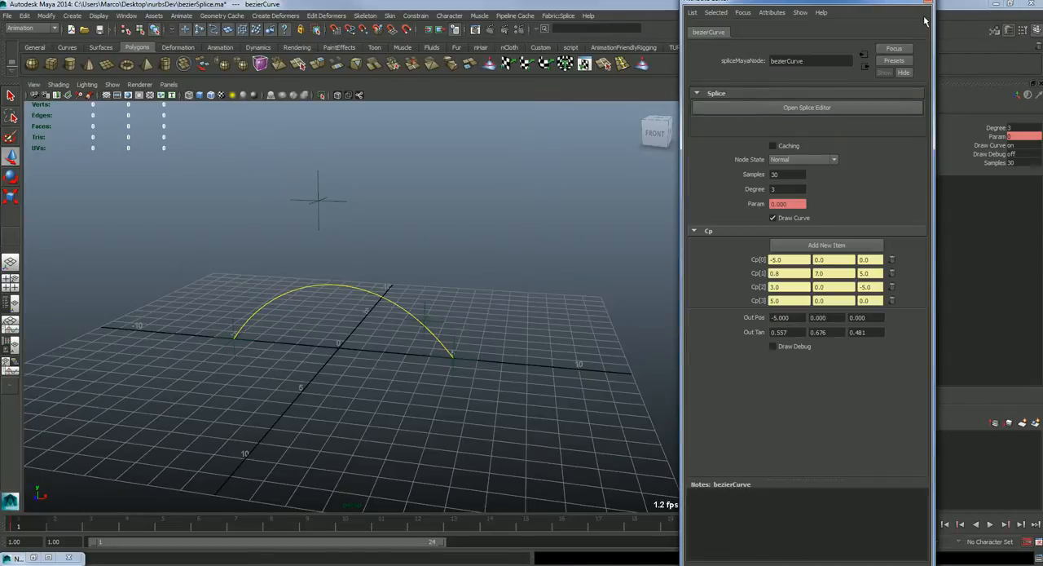
click(786, 173)
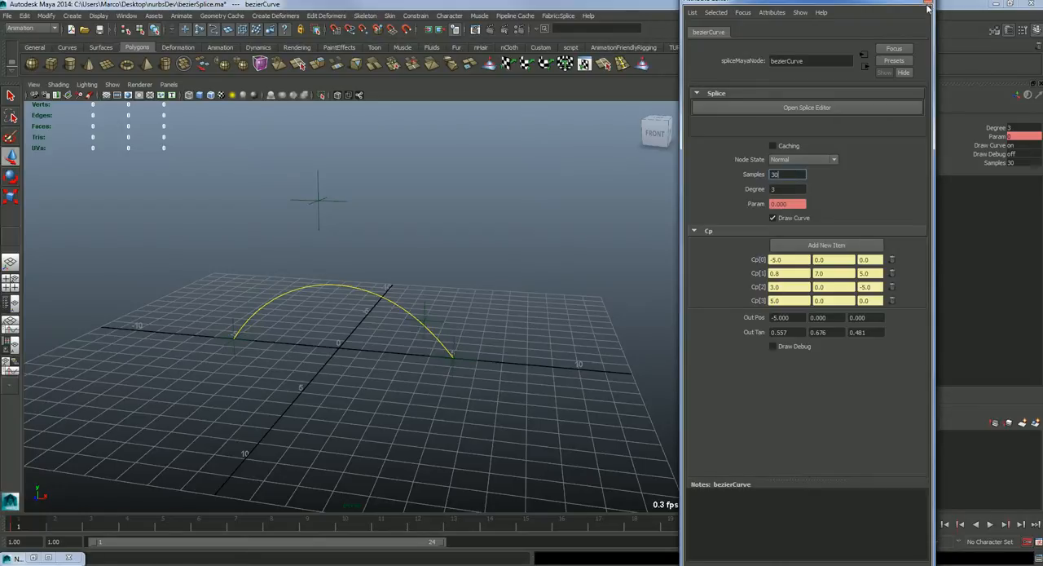
click(928, 7)
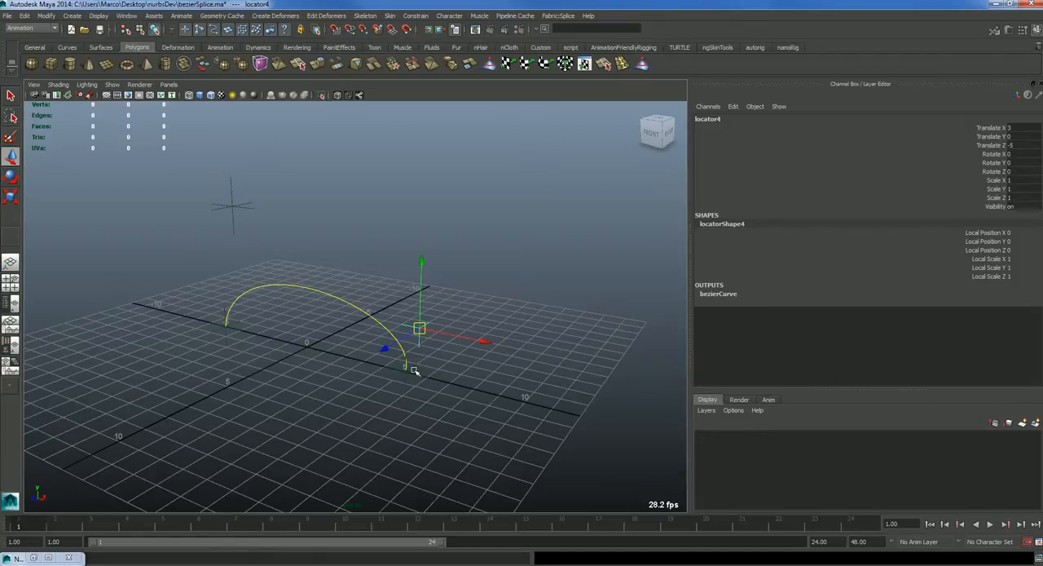
mouse_move(231, 476)
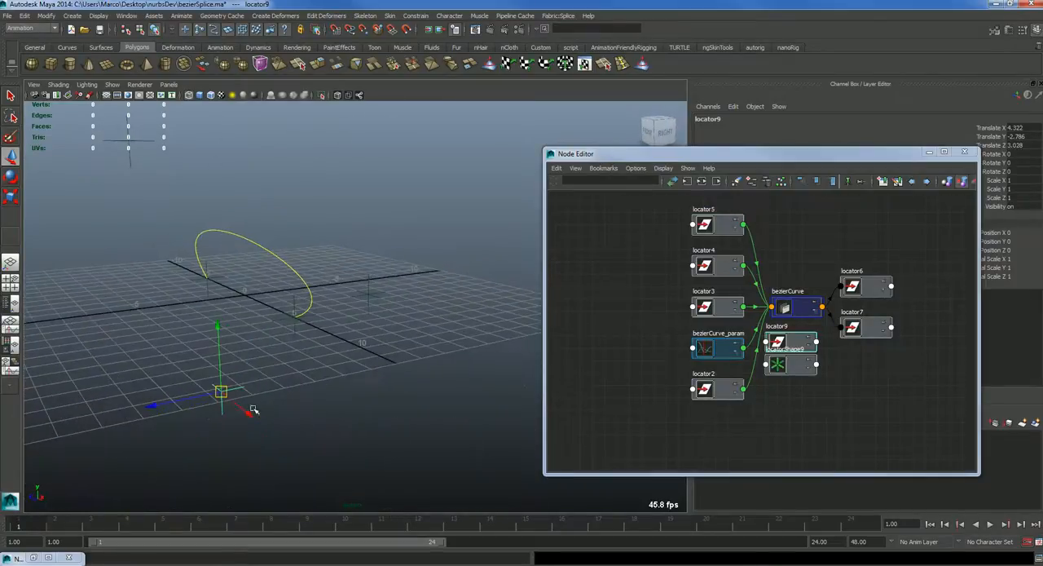
Move a control locator to the right so the yellow curve rises into a taller arc
drag(791, 345, 658, 427)
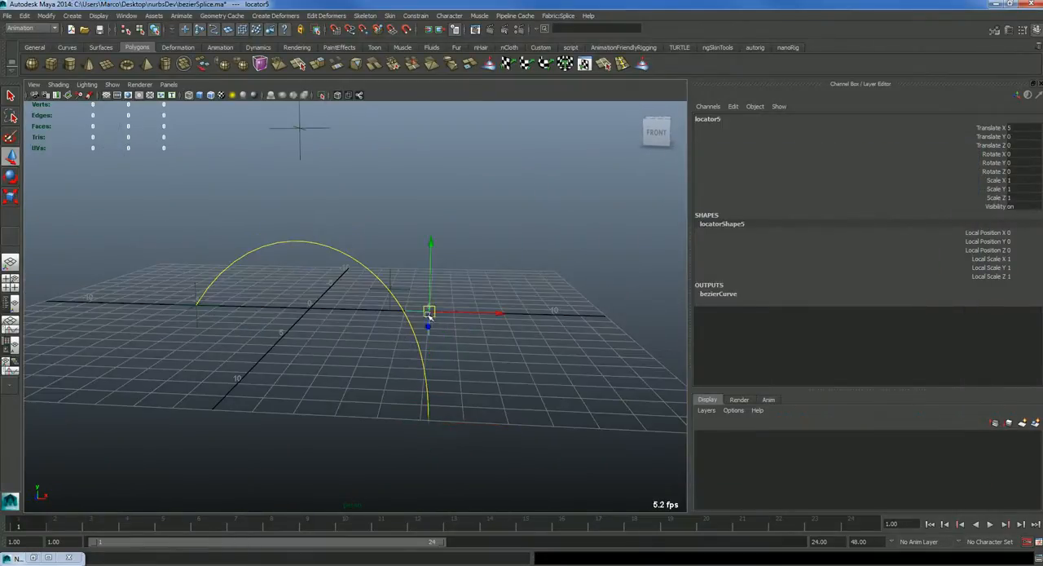
drag(431, 313, 573, 334)
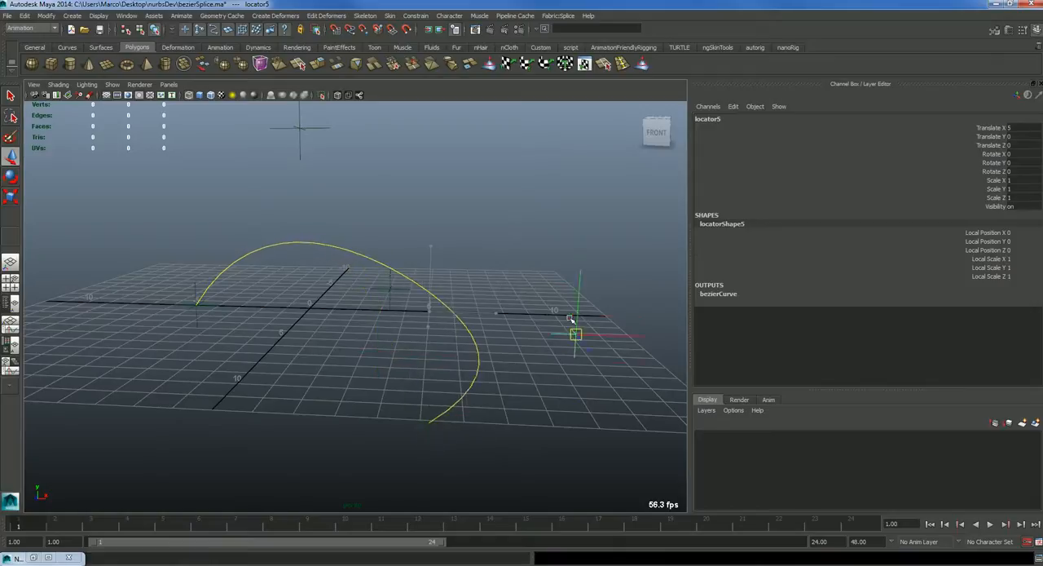
drag(573, 334, 570, 329)
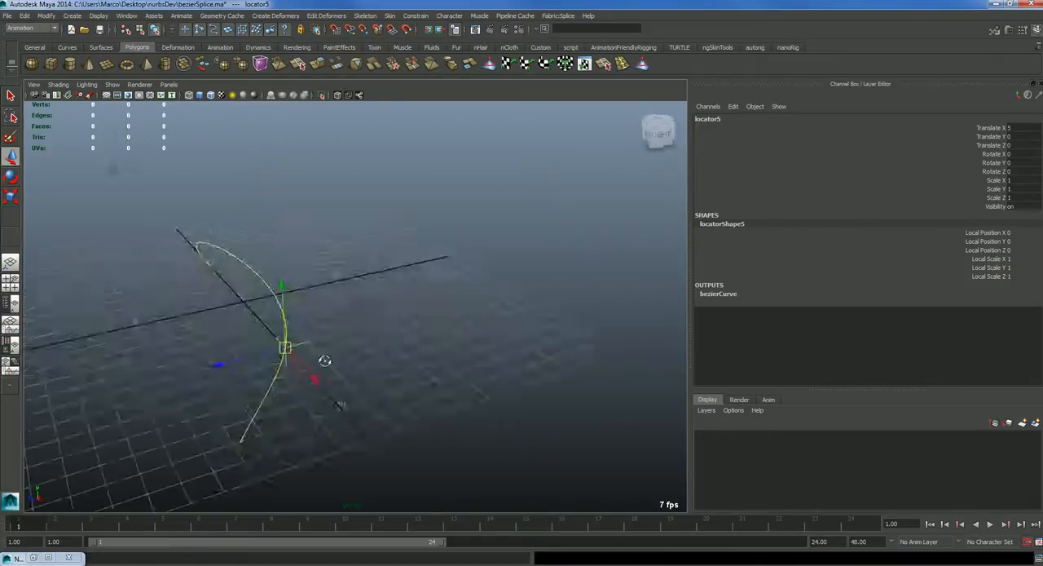
drag(326, 359, 362, 345)
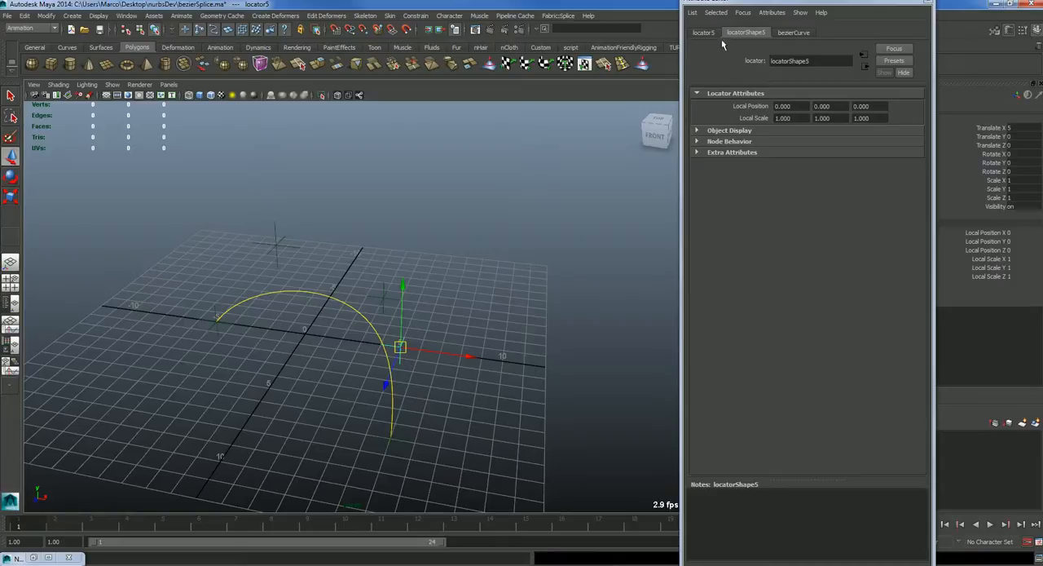
Re-enable Draw Debug on the bezierCurve node so the red point shows on the arc again
click(795, 32)
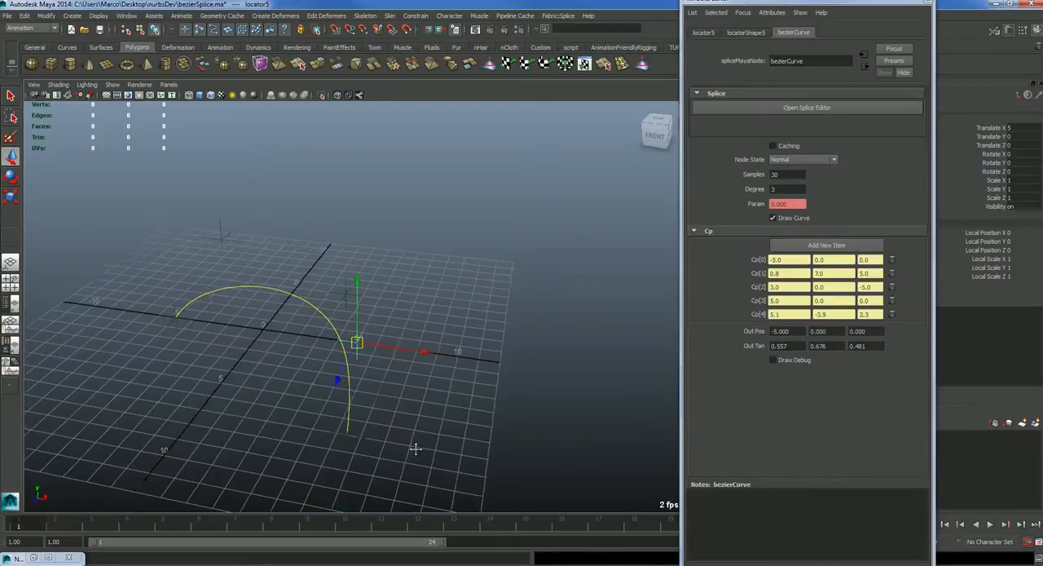
drag(416, 449, 373, 396)
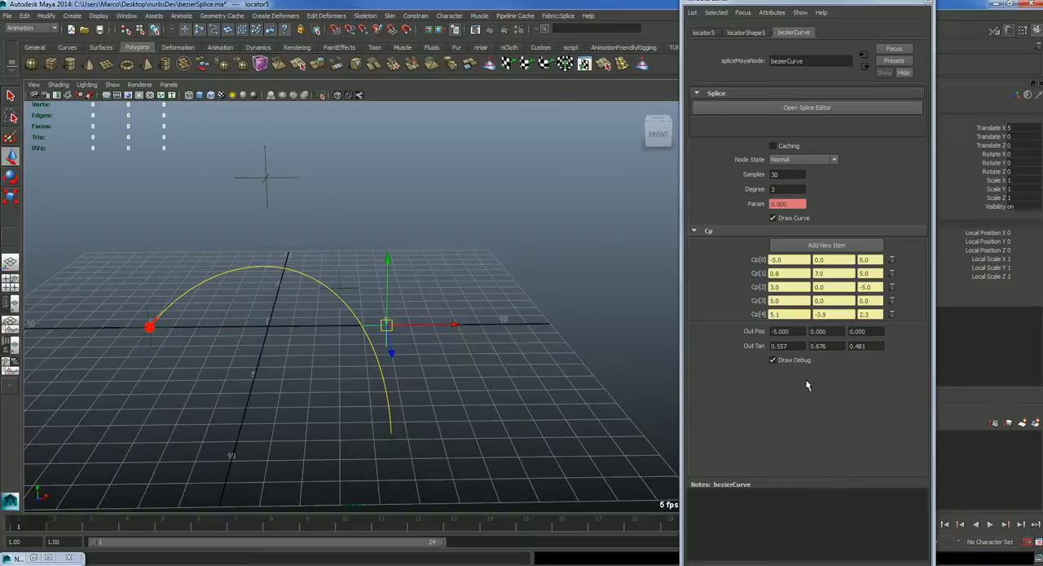
mouse_move(663, 261)
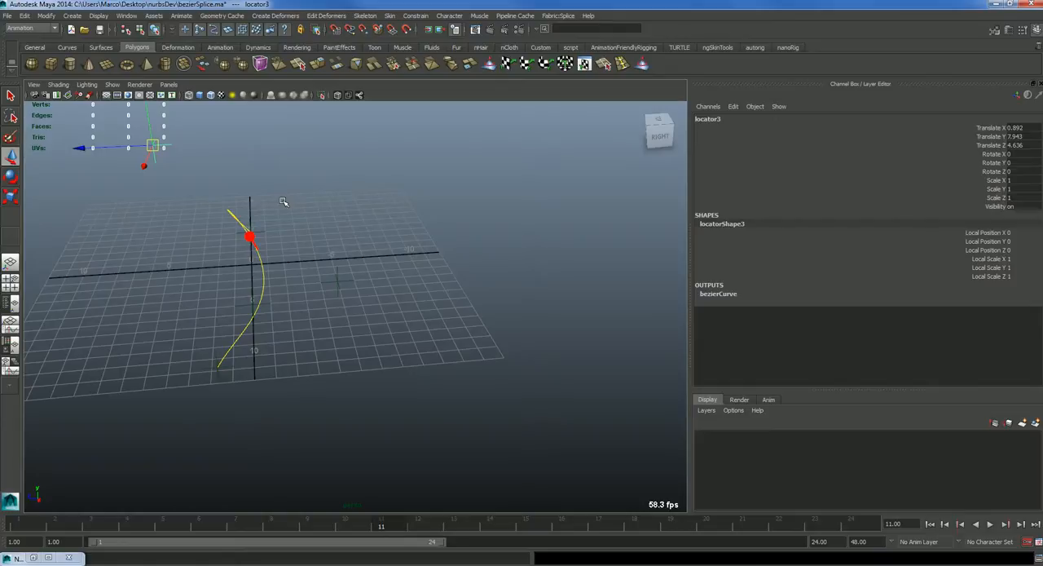
mouse_move(284, 277)
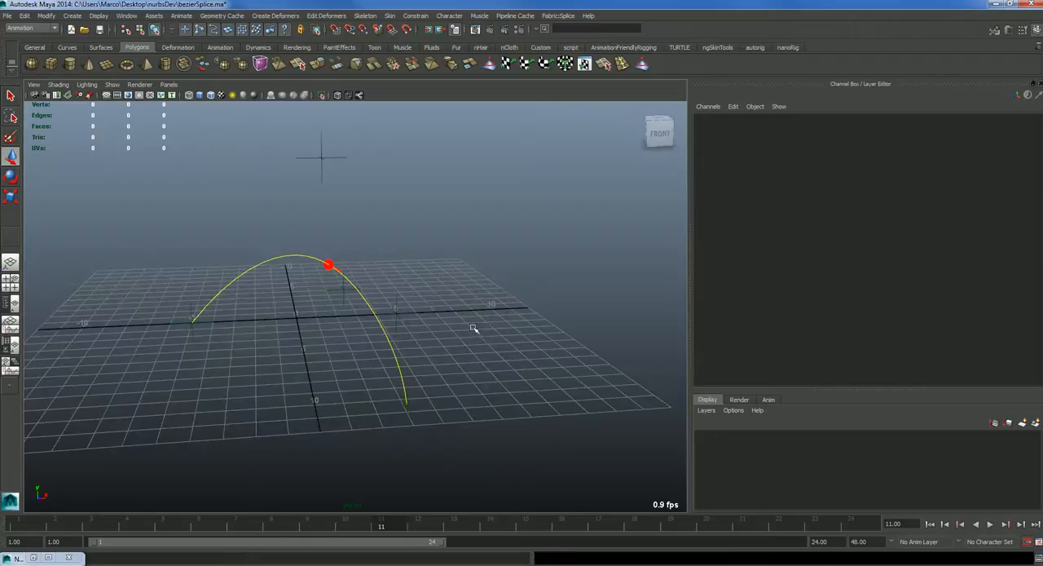
mouse_move(244, 401)
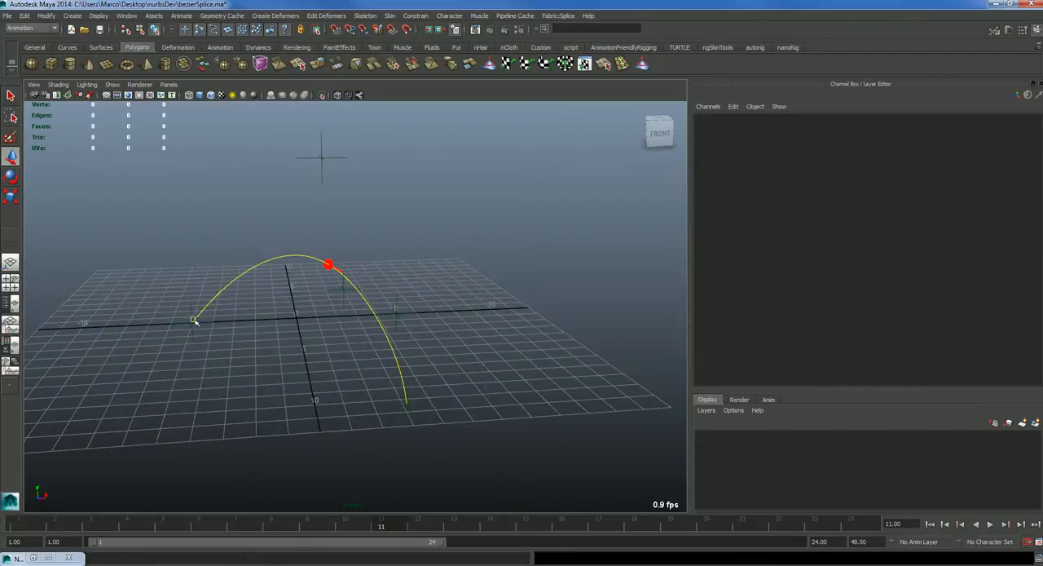
Switch to the looping-curve scene and drag a locator to bend the curve into a horseshoe
click(10, 18)
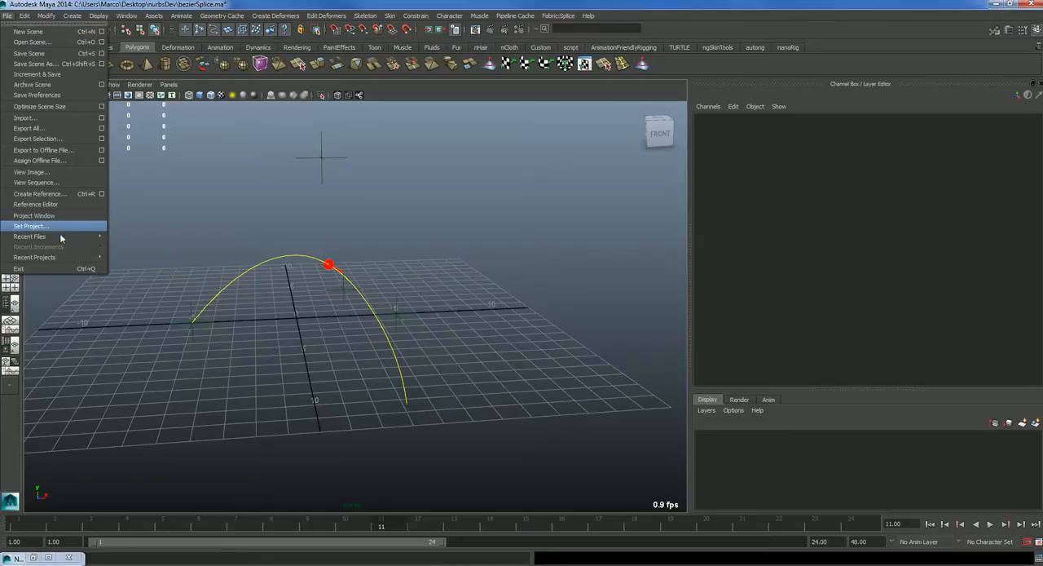
mouse_move(33, 237)
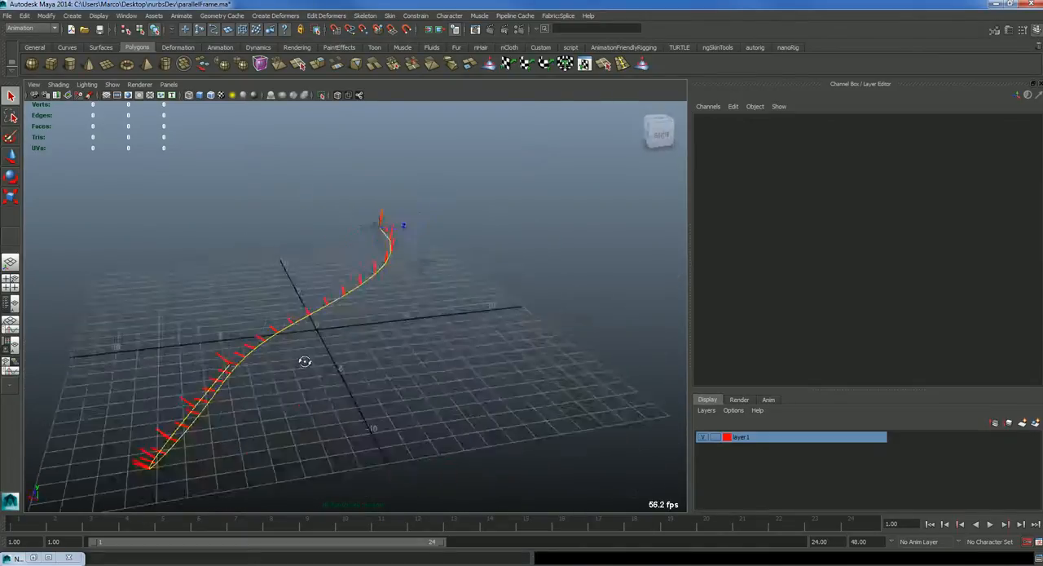
drag(303, 361, 411, 400)
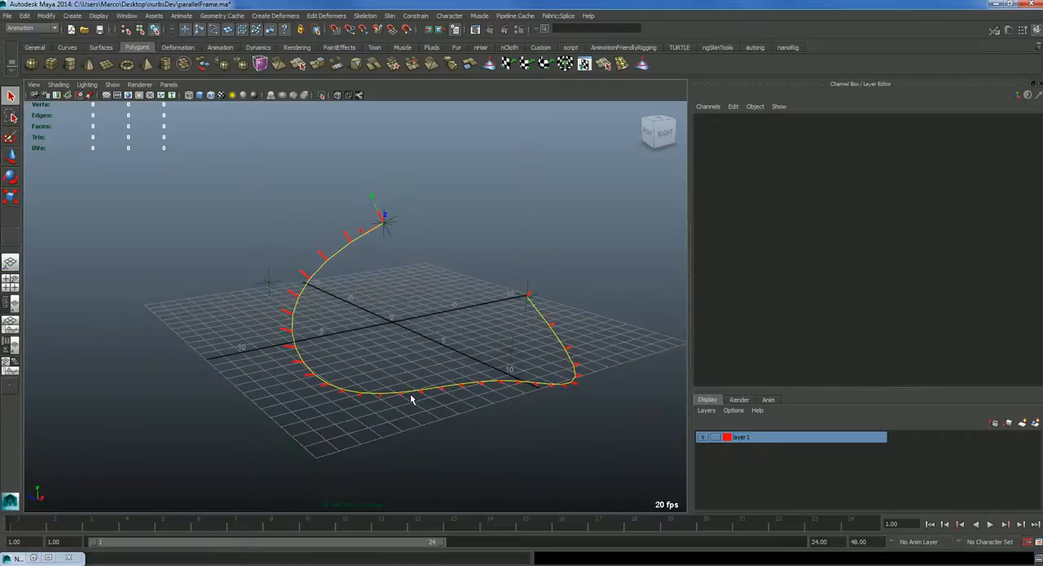
drag(411, 400, 241, 417)
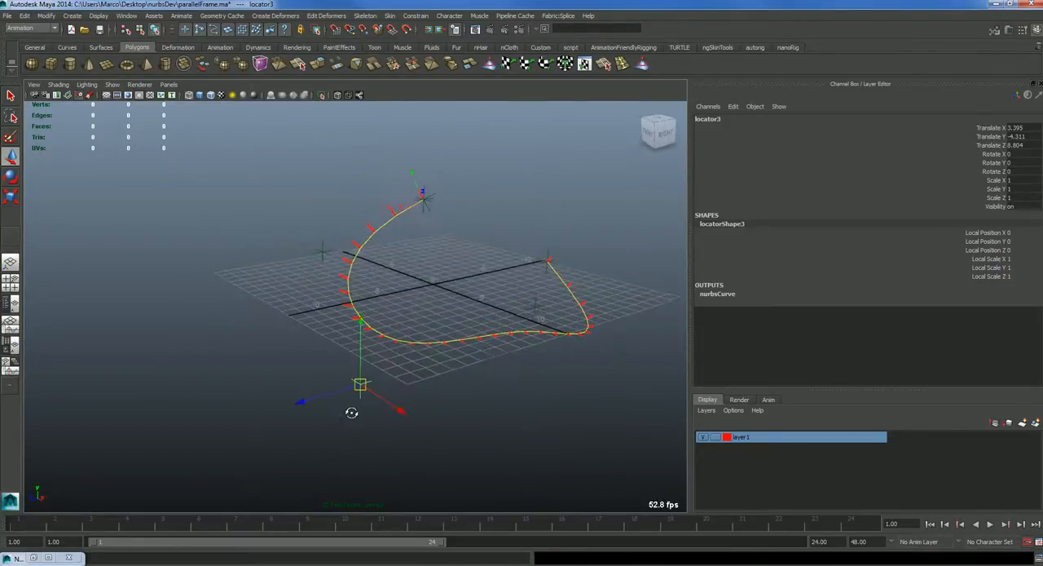
drag(352, 411, 330, 416)
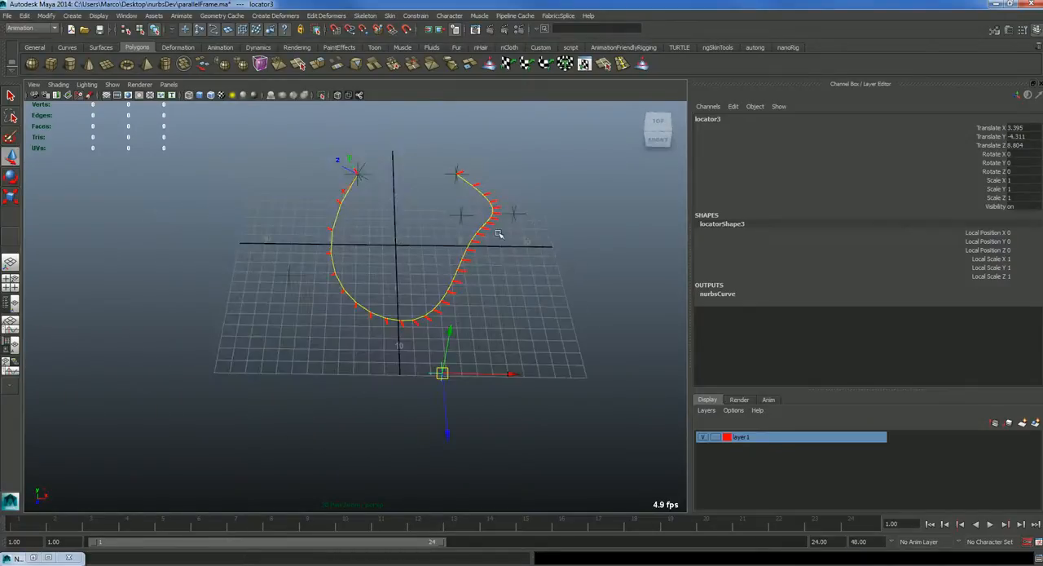
Pull the corner locator below, left of the grid and back, checking the normal ticks never flip
drag(498, 236, 408, 313)
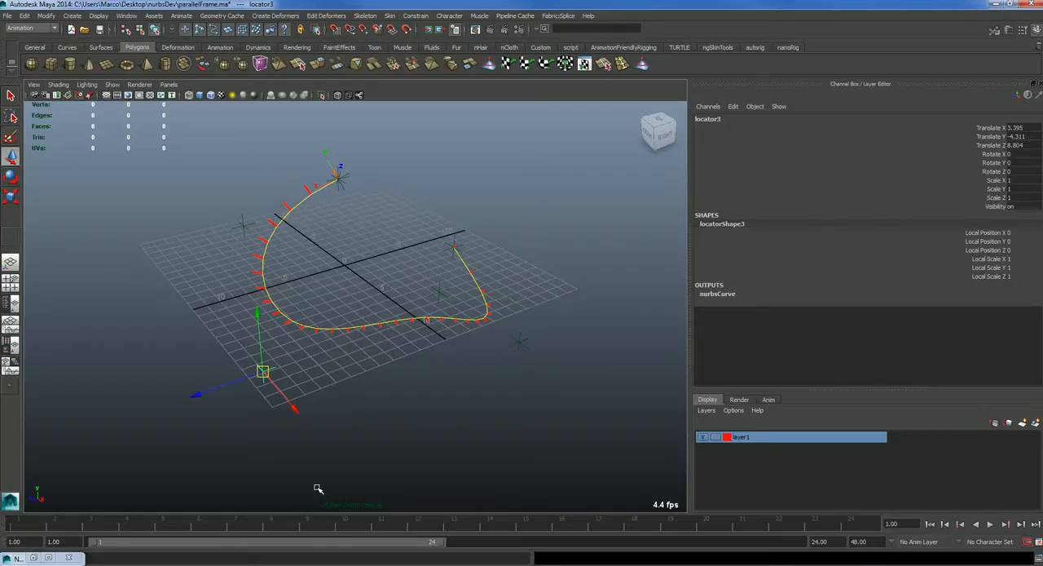
mouse_move(320, 411)
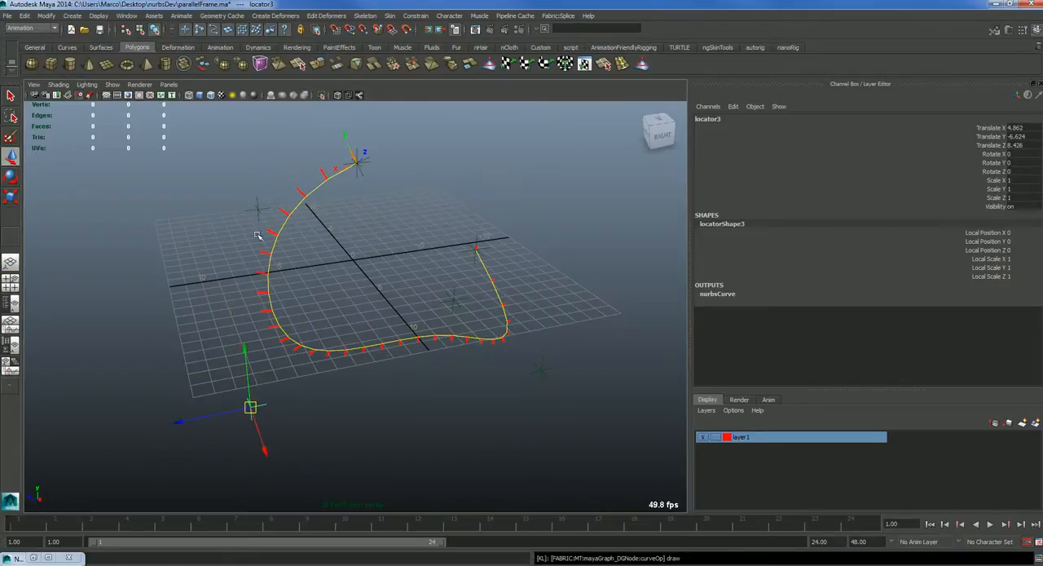
mouse_move(421, 306)
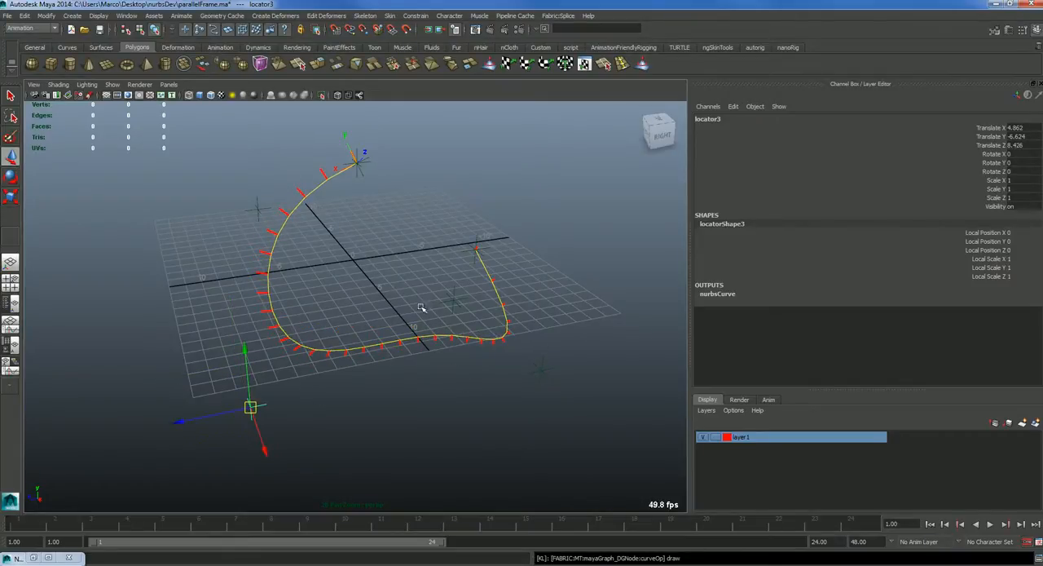
drag(421, 306, 232, 333)
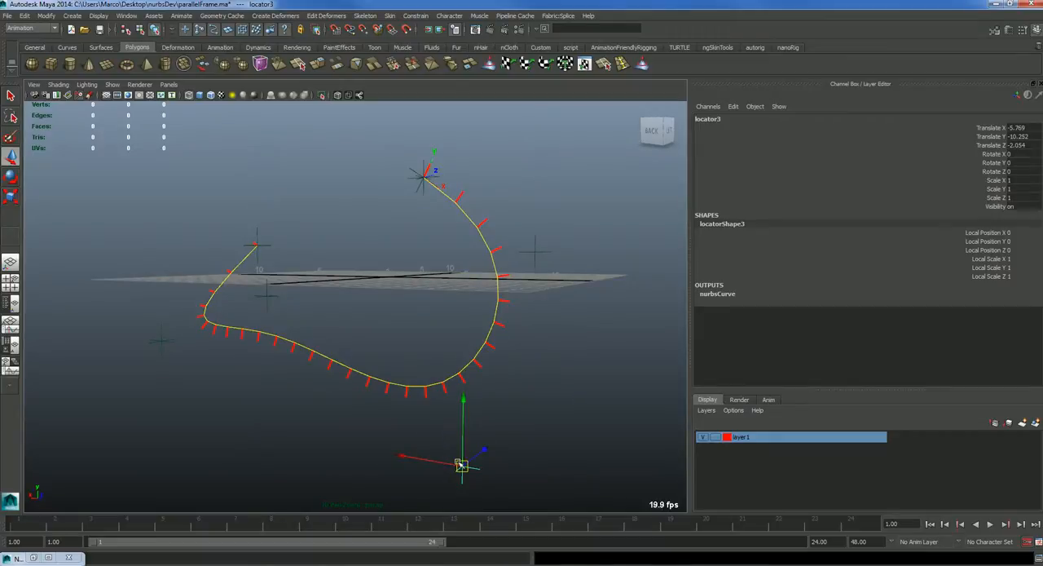
drag(463, 464, 502, 459)
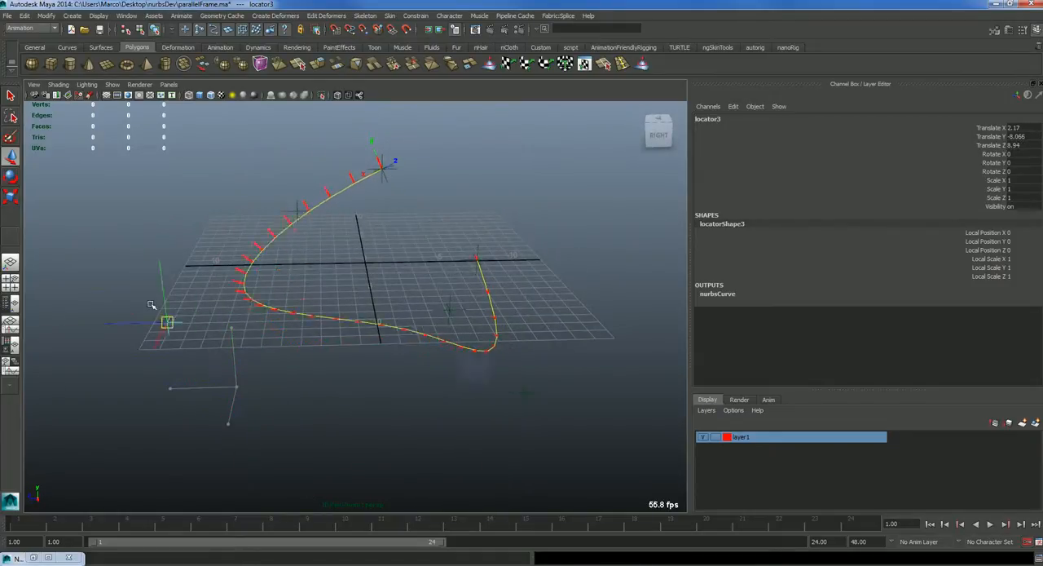
drag(166, 321, 183, 339)
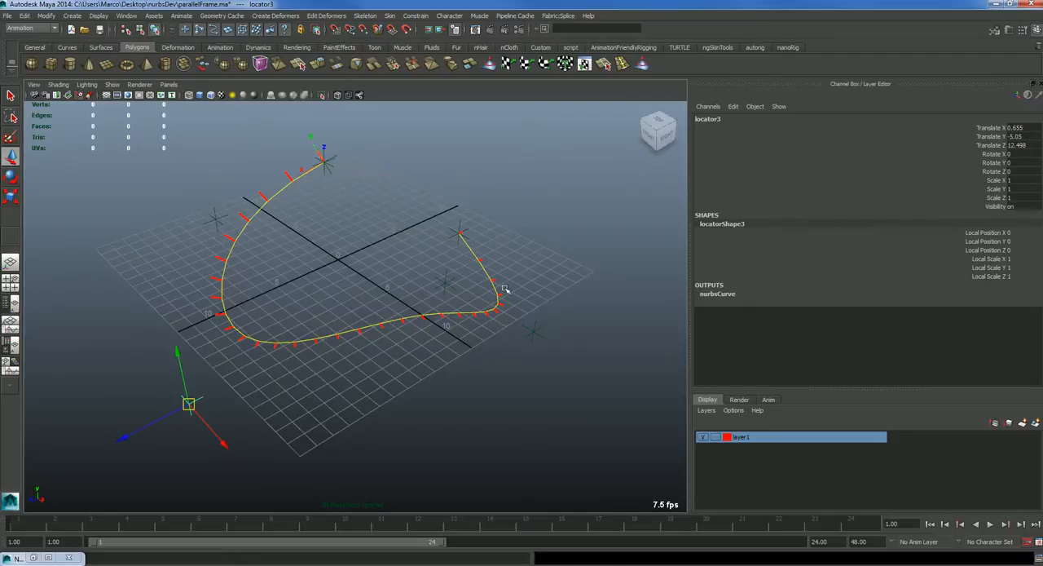
mouse_move(287, 302)
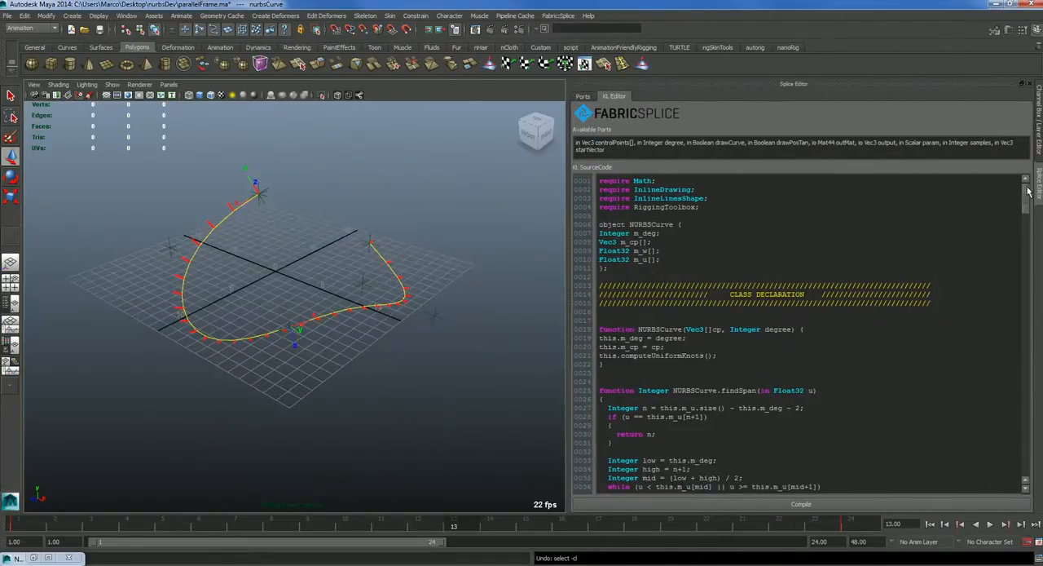
Scroll the KL source editor down to the parallelFrameNormals function beside the curve
scroll(down, 3)
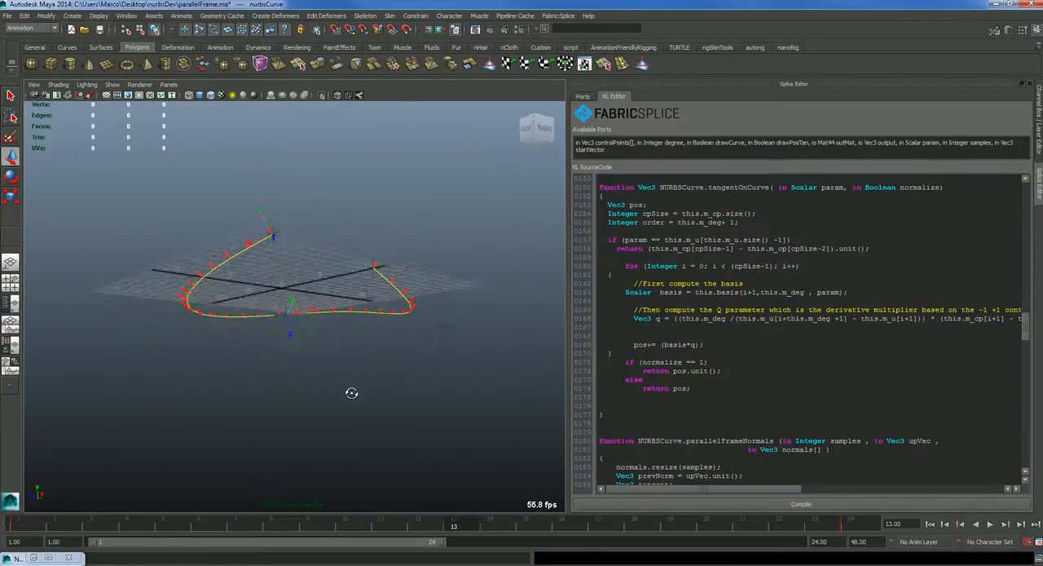
drag(352, 395, 375, 440)
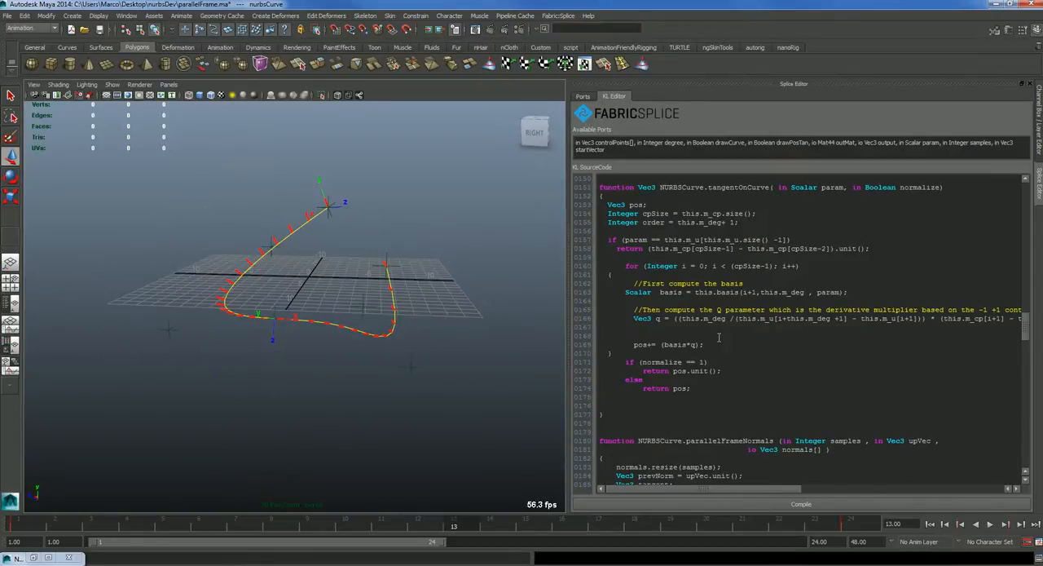
scroll(down, 3)
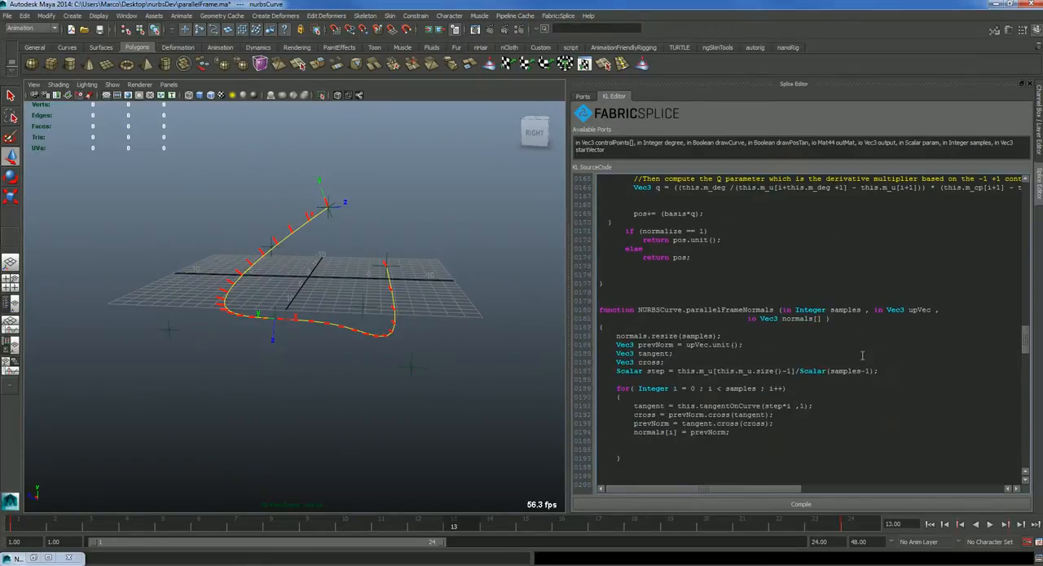
scroll(down, 3)
text(.unit())
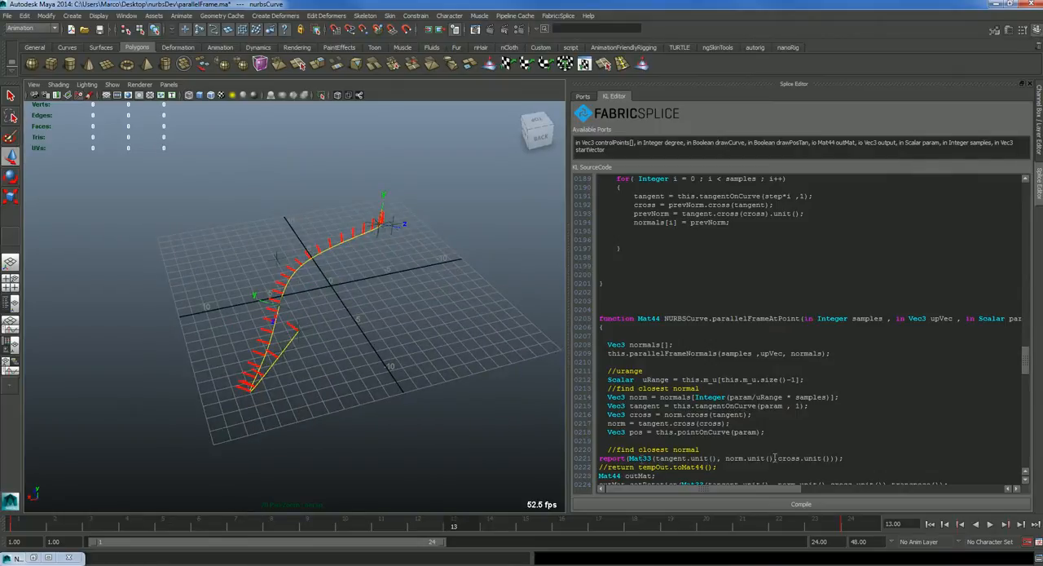
drag(326, 285, 405, 375)
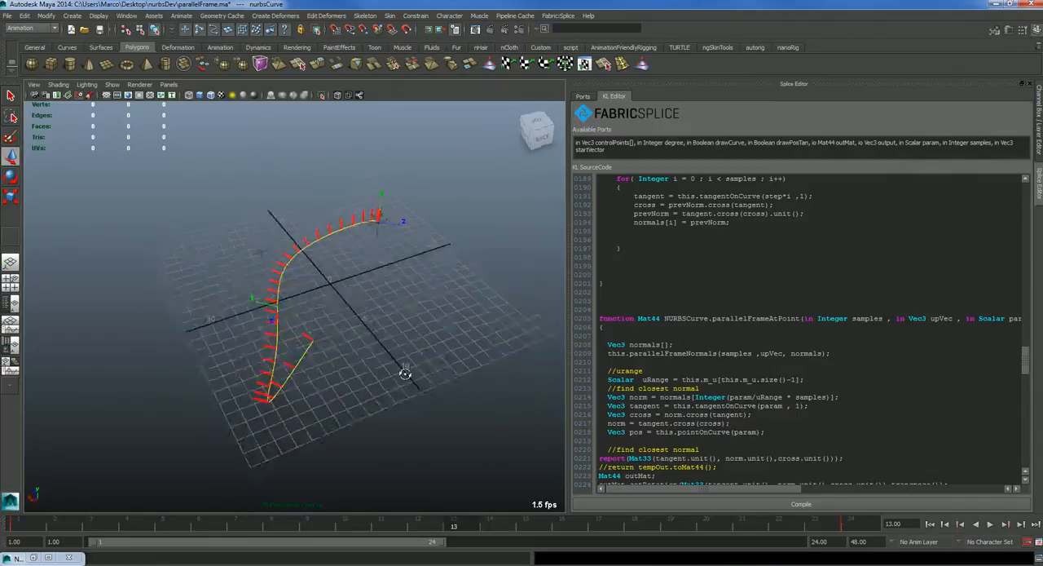
Change the debug shape colour in the KL code and recompile so the normals draw yellow
scroll(down, 3)
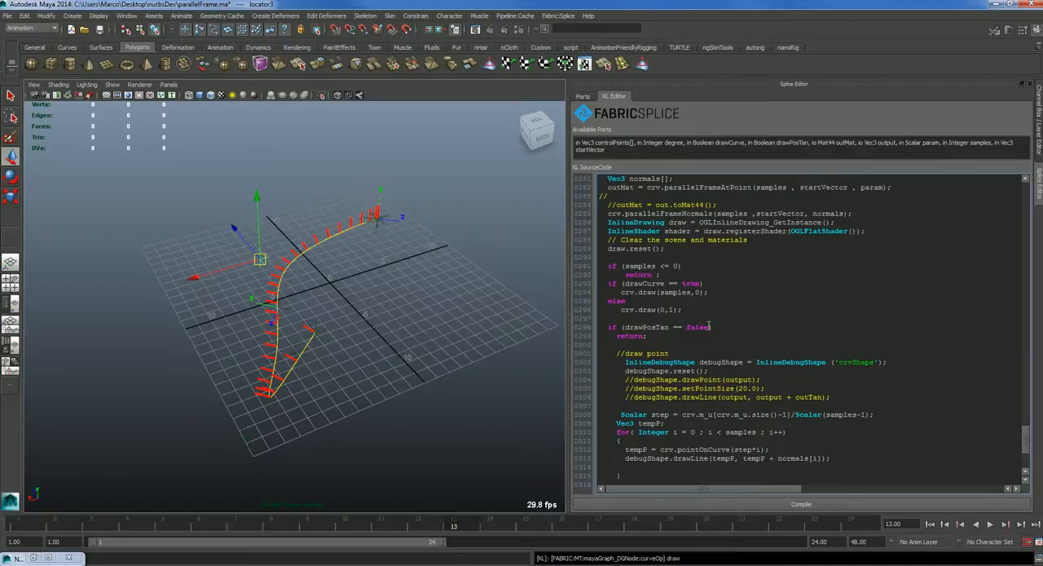
scroll(down, 3)
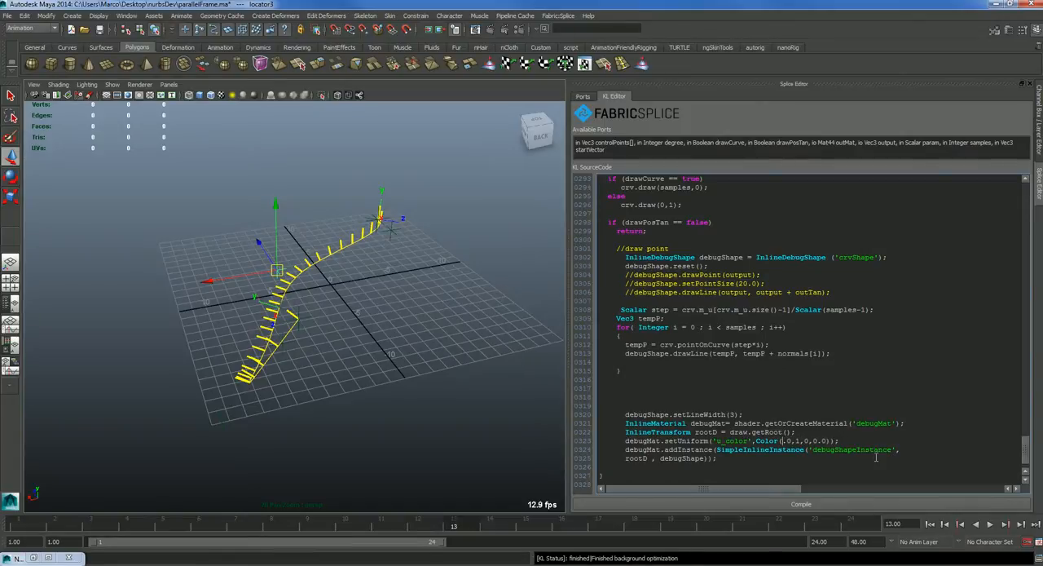
click(796, 503)
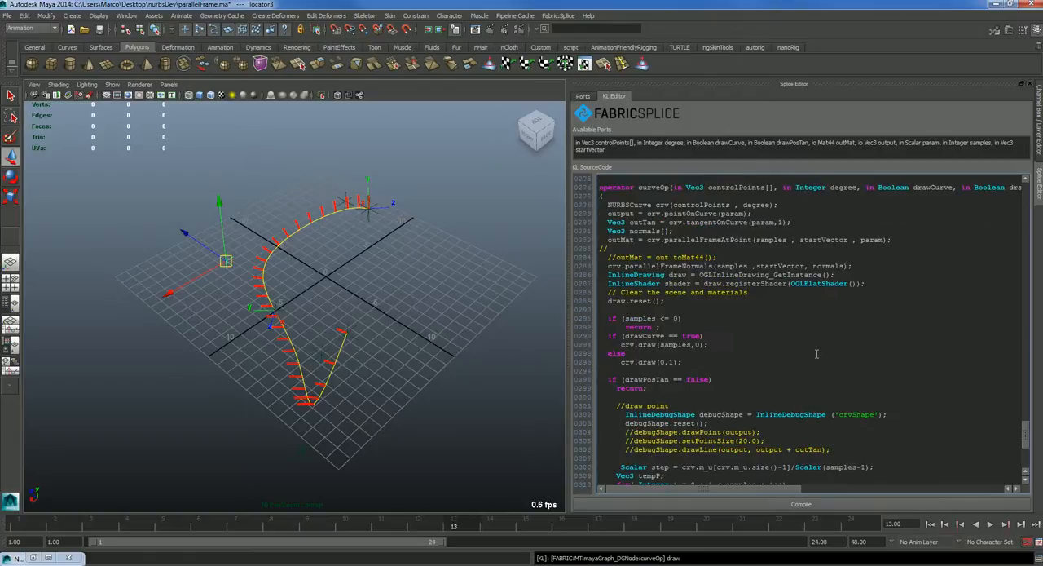
scroll(down, 3)
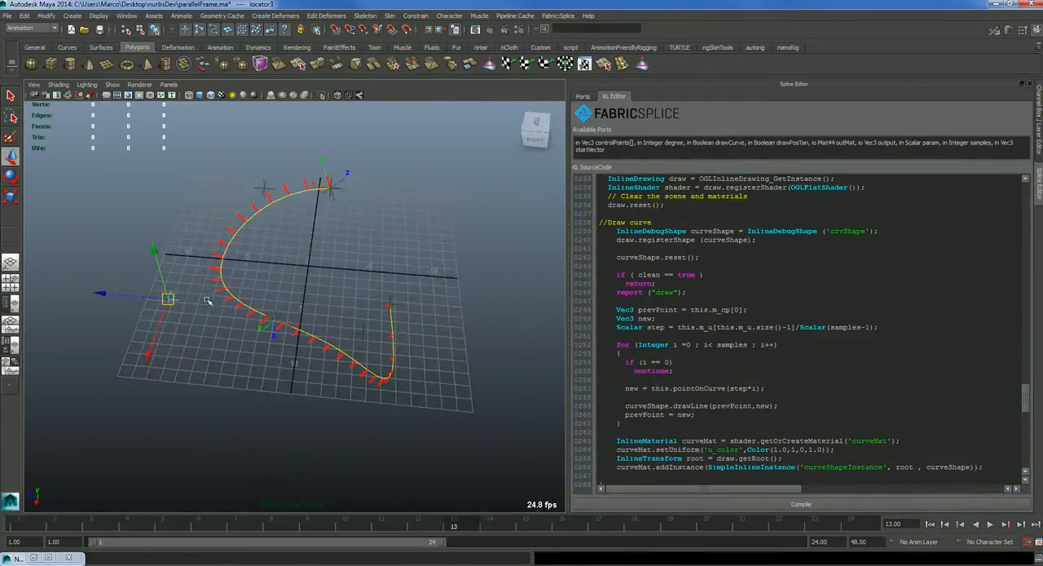
drag(208, 300, 359, 326)
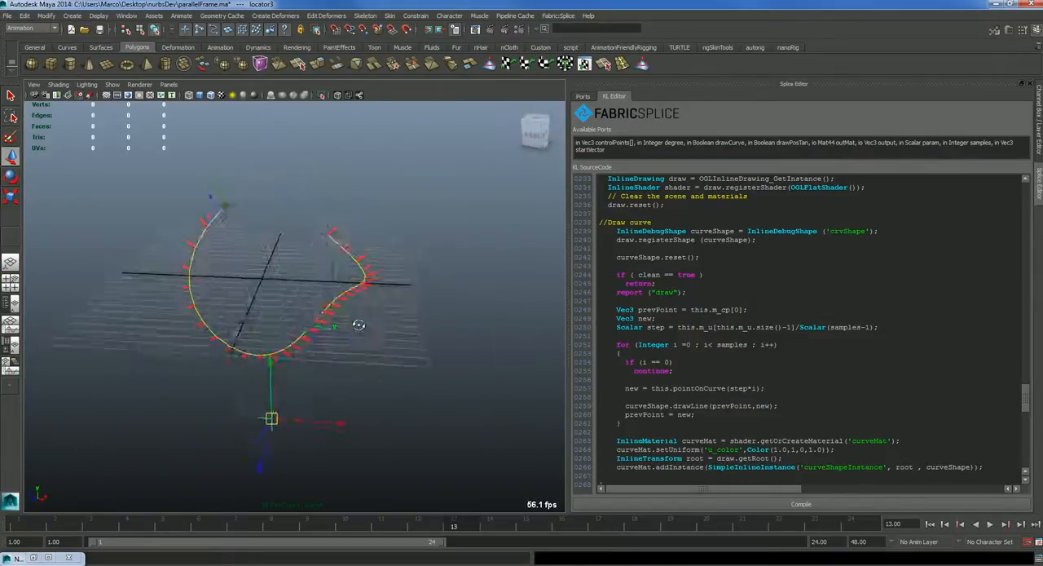